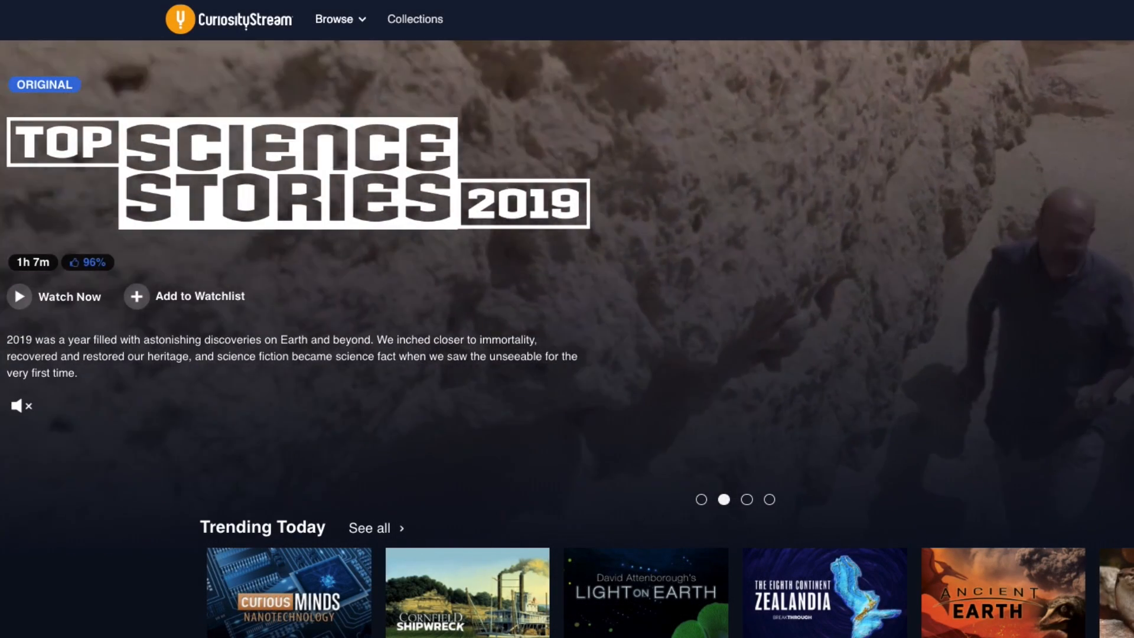
Scroll down to the Physics row and open its 'See all' grid of documentaries.
{"action": "scroll", "scroll_direction": "down", "scroll_amount": 3}
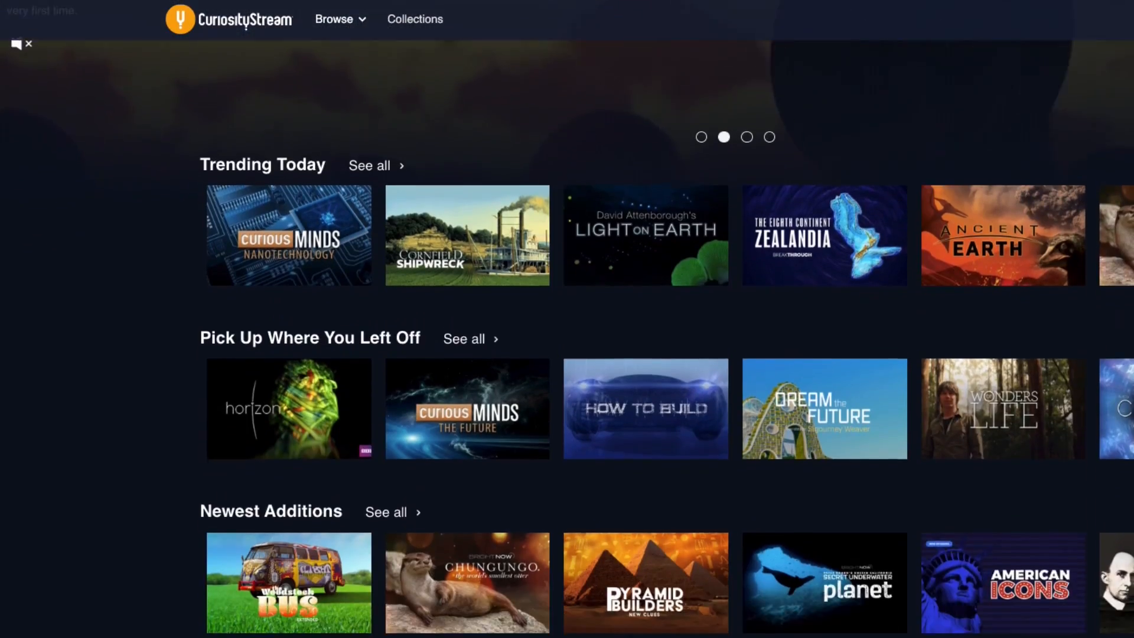
{"action": "scroll", "scroll_direction": "down", "scroll_amount": 3}
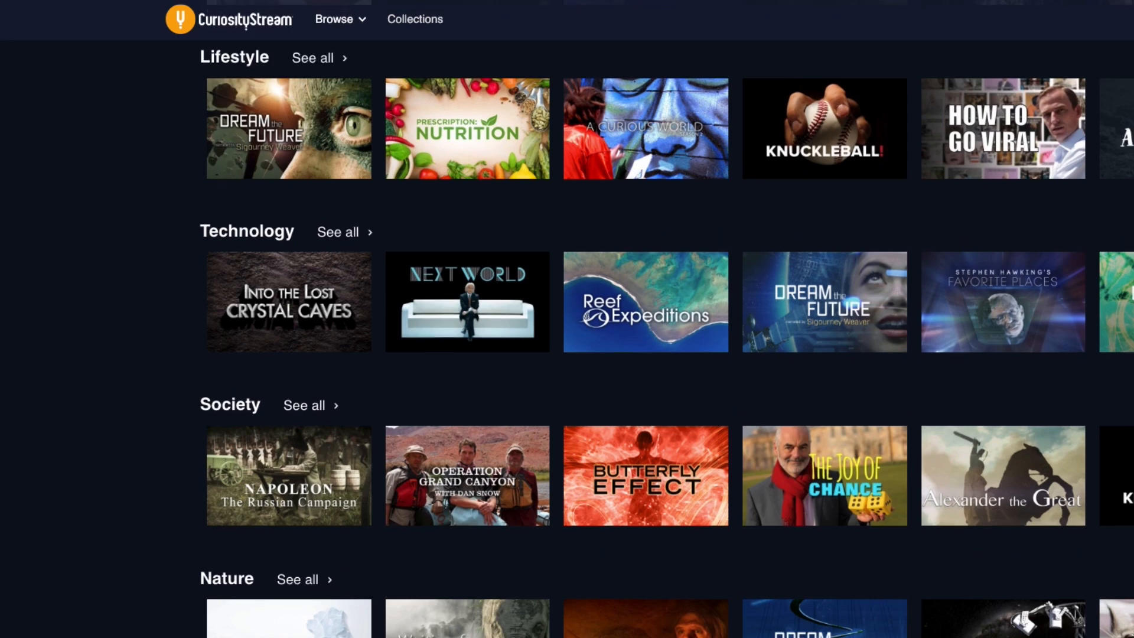
{"action": "scroll", "scroll_direction": "down", "scroll_amount": 3}
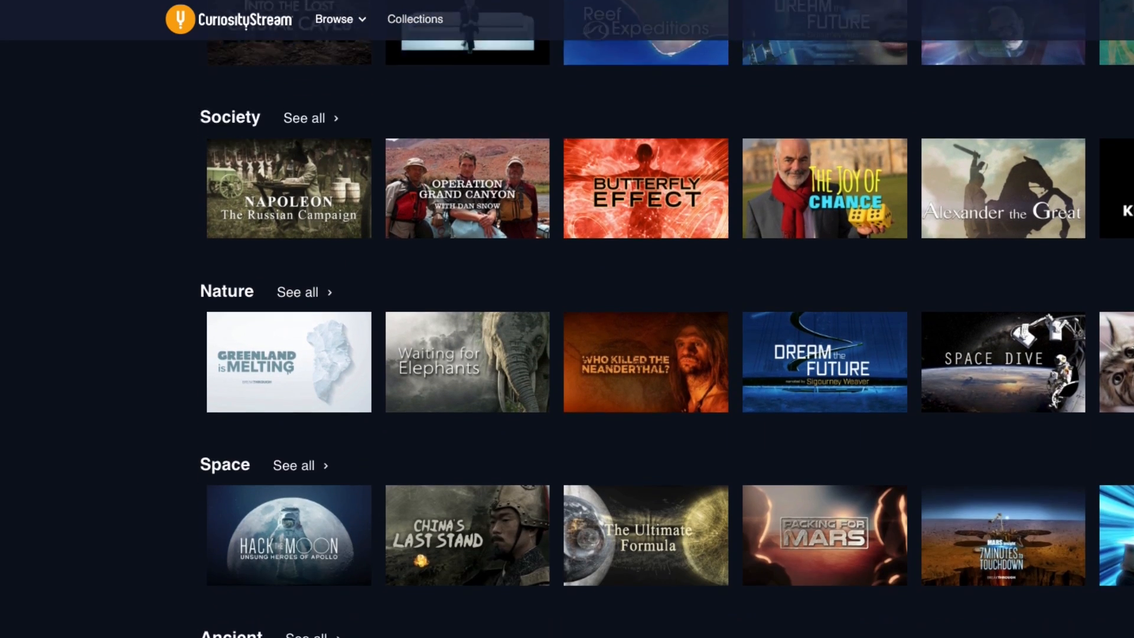
{"action": "scroll", "scroll_direction": "down", "scroll_amount": 3}
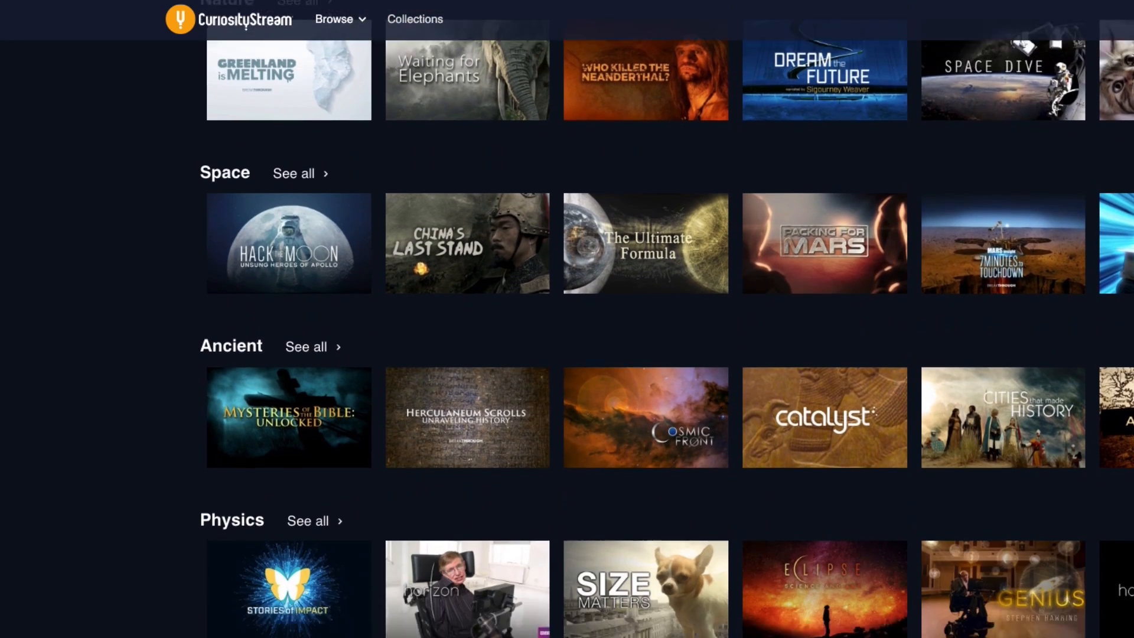
{"action": "left_click", "coordinate": [307, 520]}
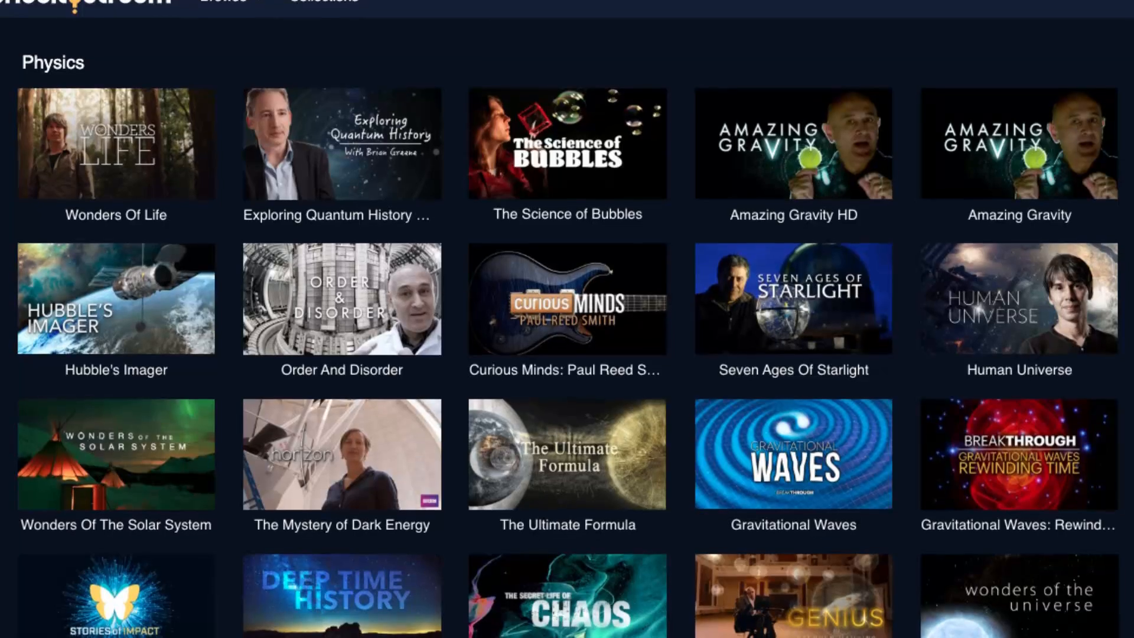
Scroll further down the grid to titles like European Inventor Award and Dream the Future.
{"action": "scroll", "scroll_direction": "down", "scroll_amount": 3}
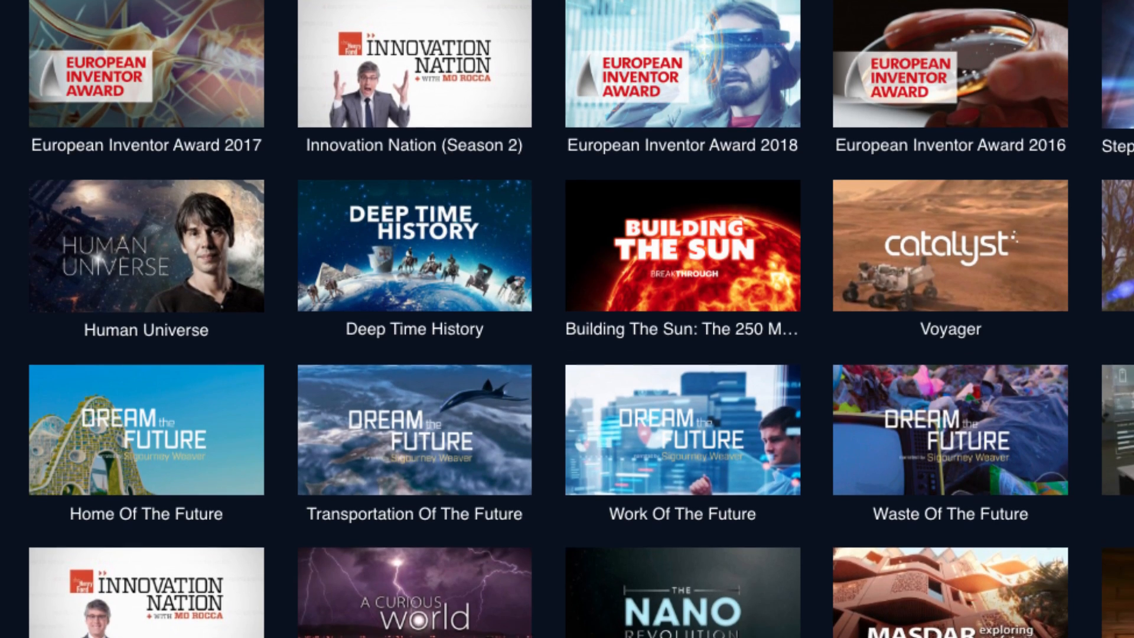
{"action": "scroll", "scroll_direction": "down", "scroll_amount": 3}
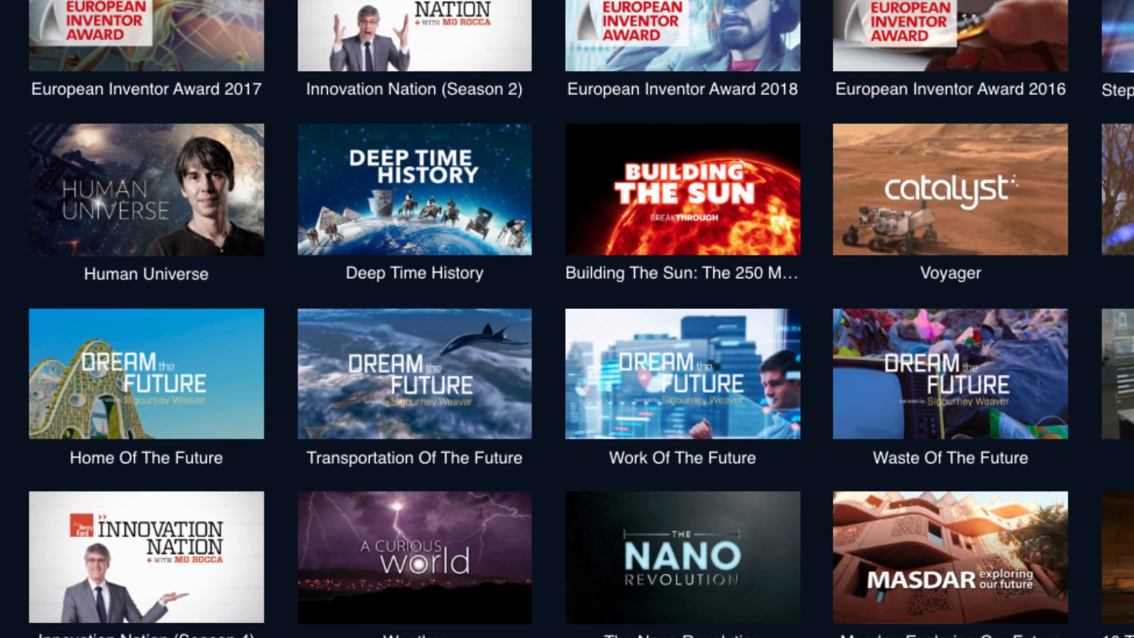